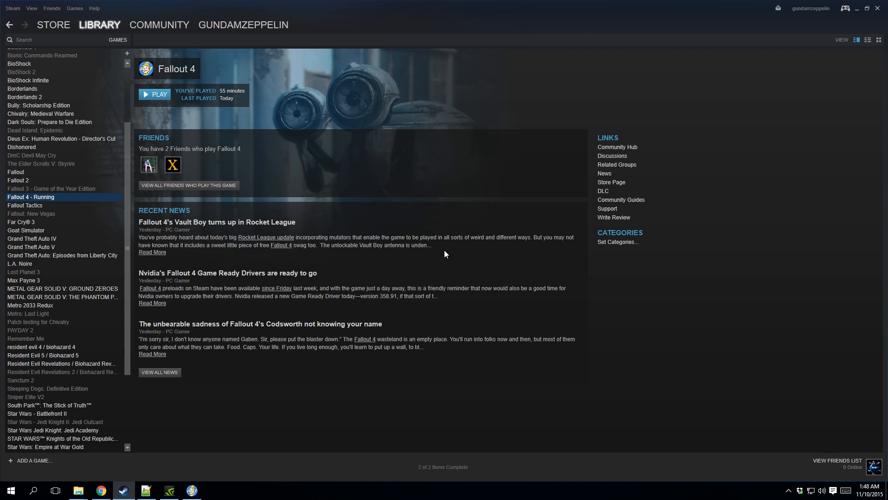
mouse_move(846, 17)
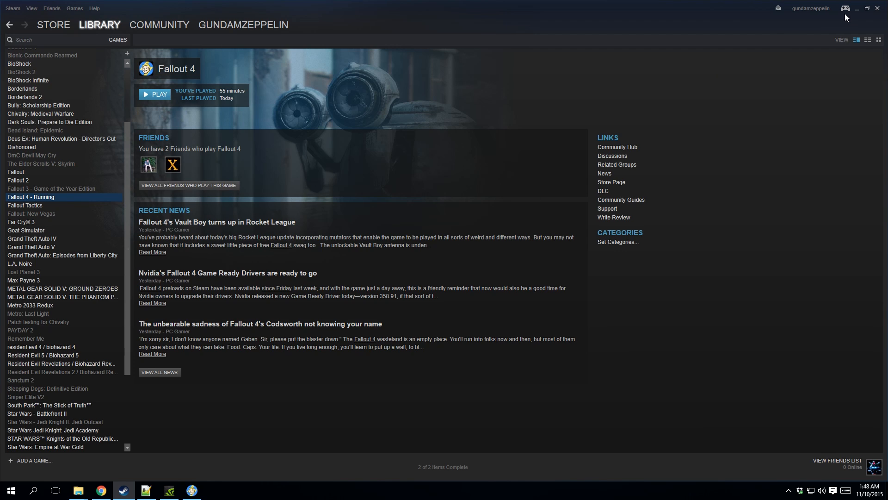
Briefly switch to the running Fallout 4 game and return to its Steam library page.
click(154, 95)
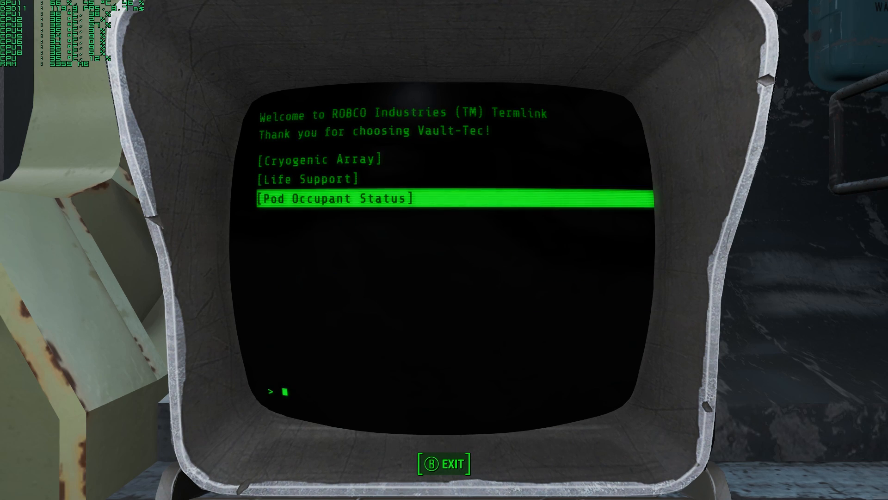
click(319, 159)
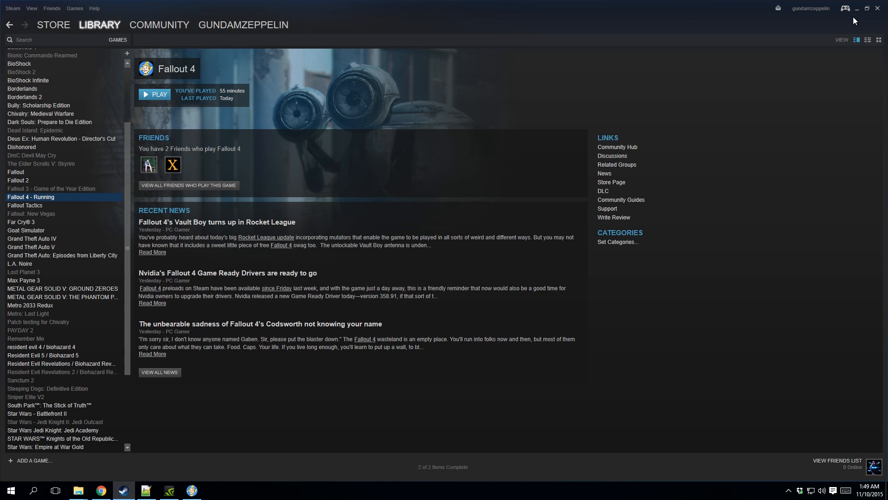
mouse_move(854, 22)
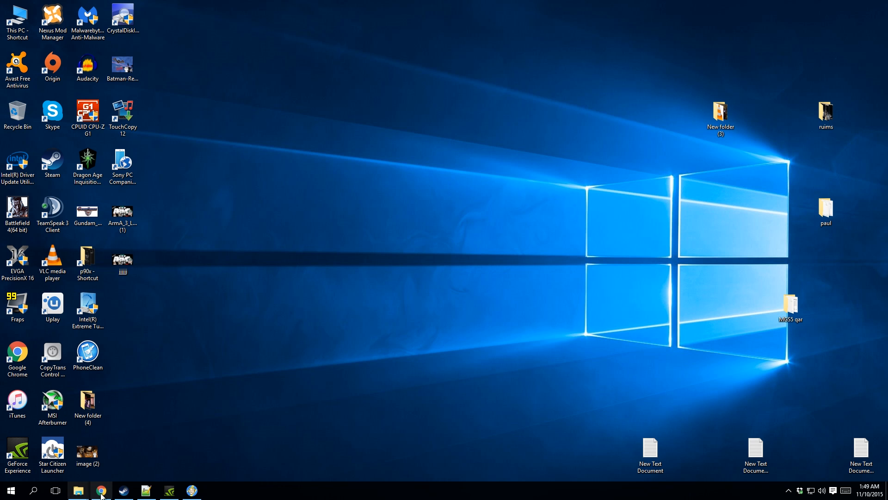
Bring the Reddit Disable V-Sync guide post forward in the browser.
click(100, 490)
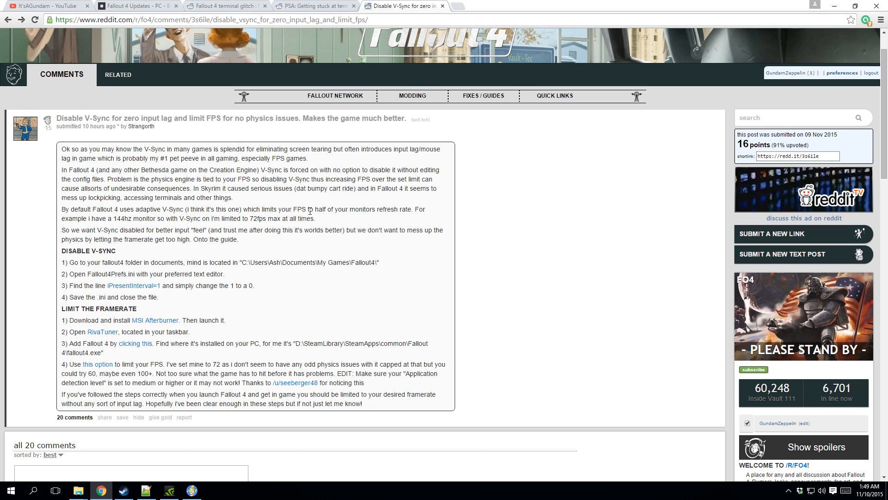
mouse_move(419, 241)
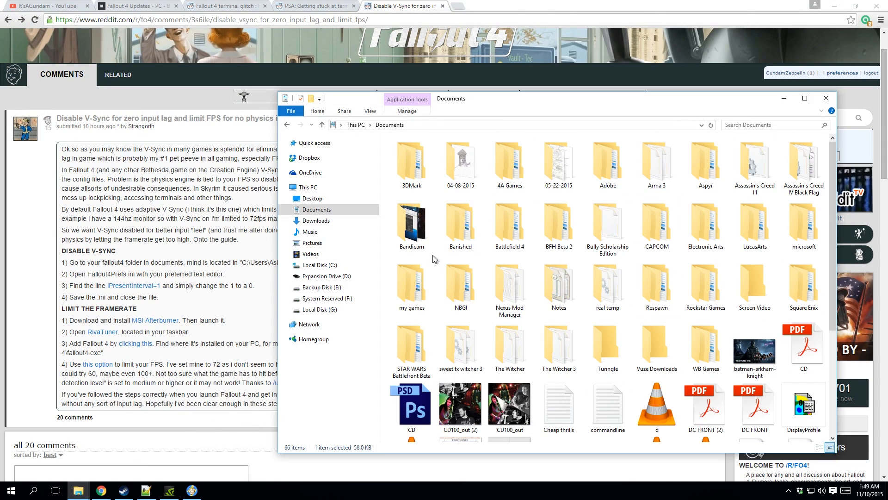
mouse_move(411, 282)
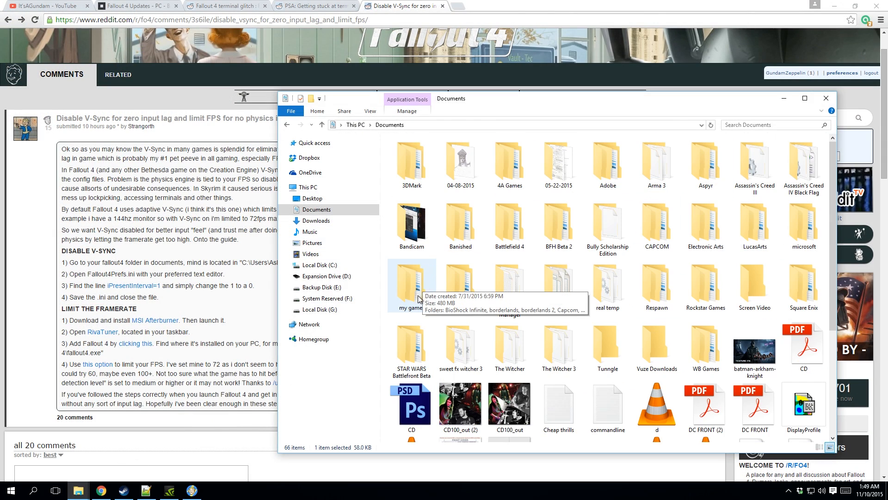
Edit Fallout4Prefs from Documents\my games\Fallout4 with Notepad++.
double_click(411, 286)
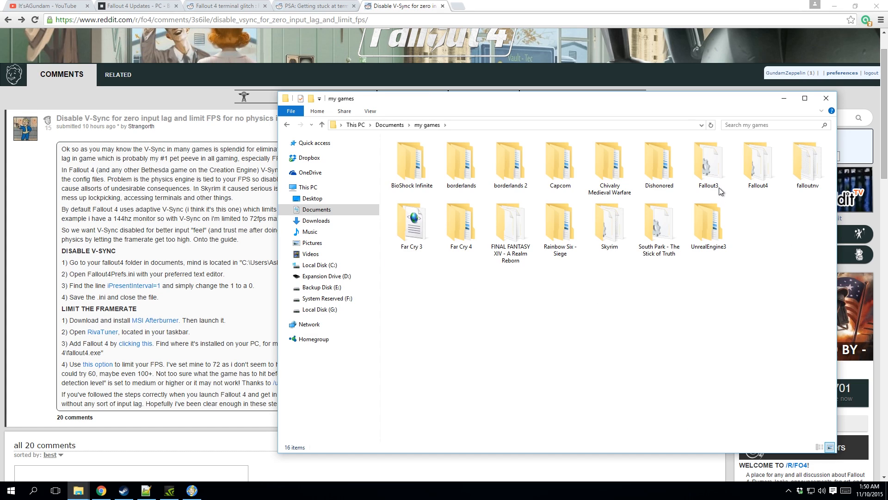
click(758, 163)
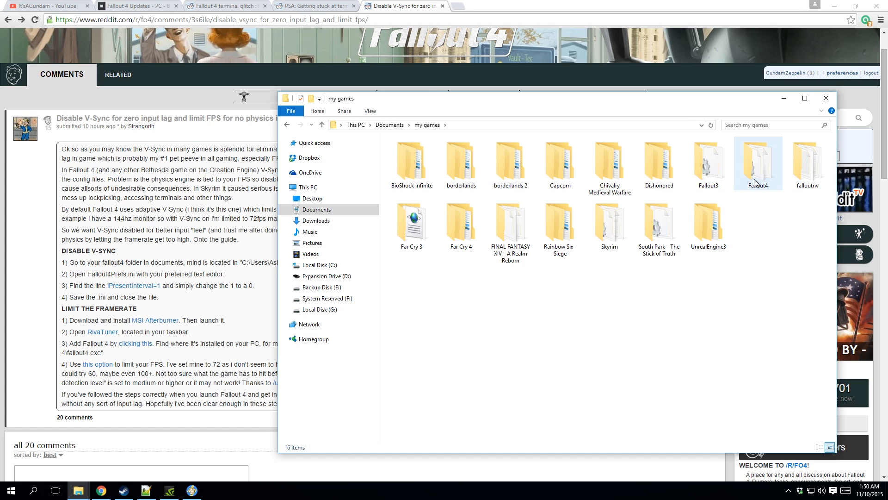
double_click(758, 163)
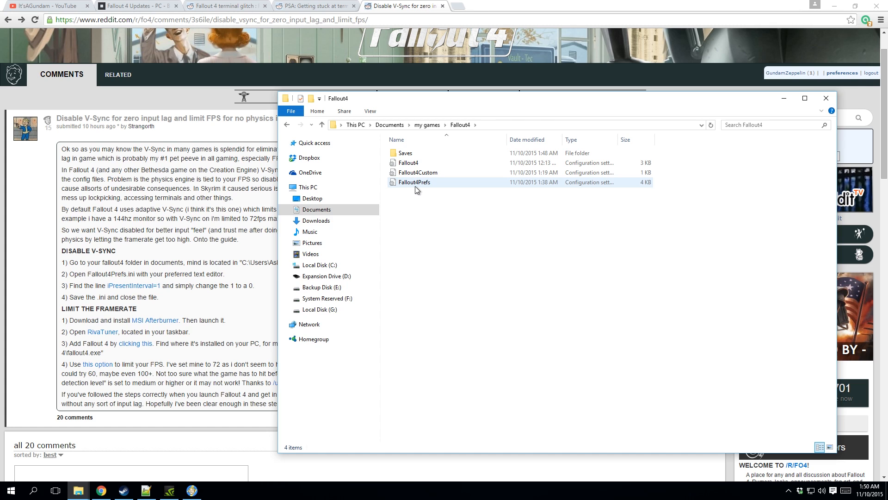
right_click(415, 183)
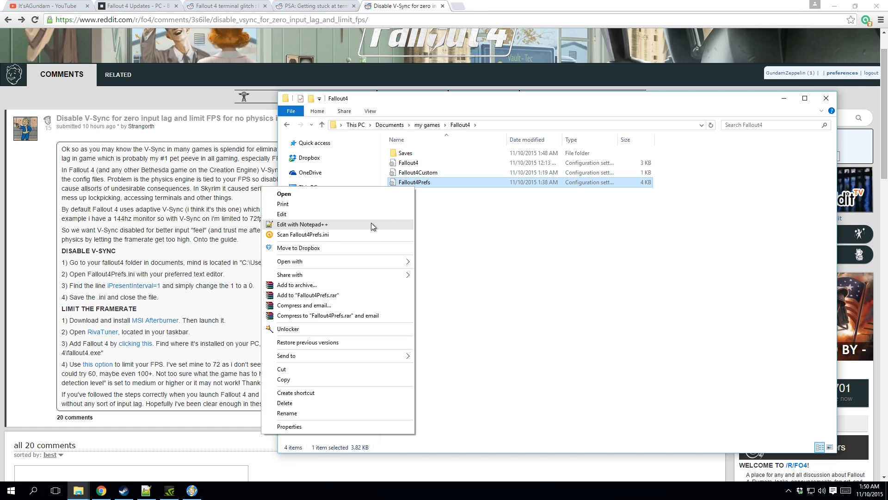
click(302, 223)
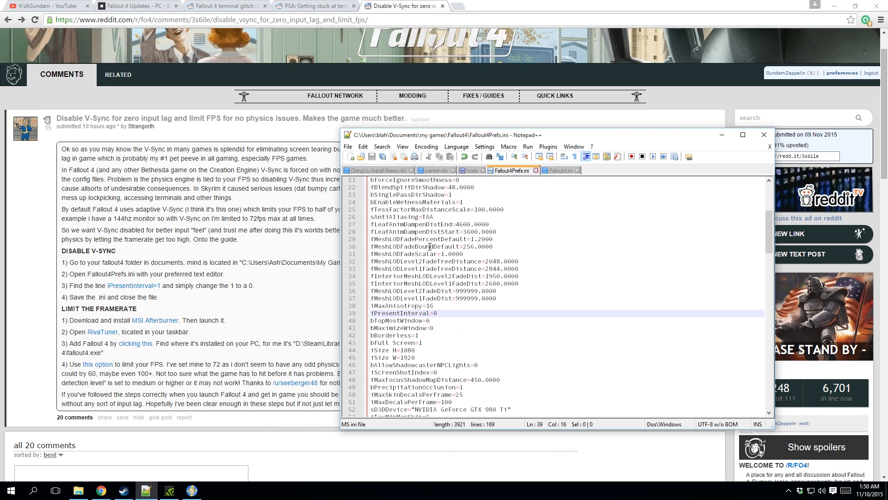
mouse_move(127, 294)
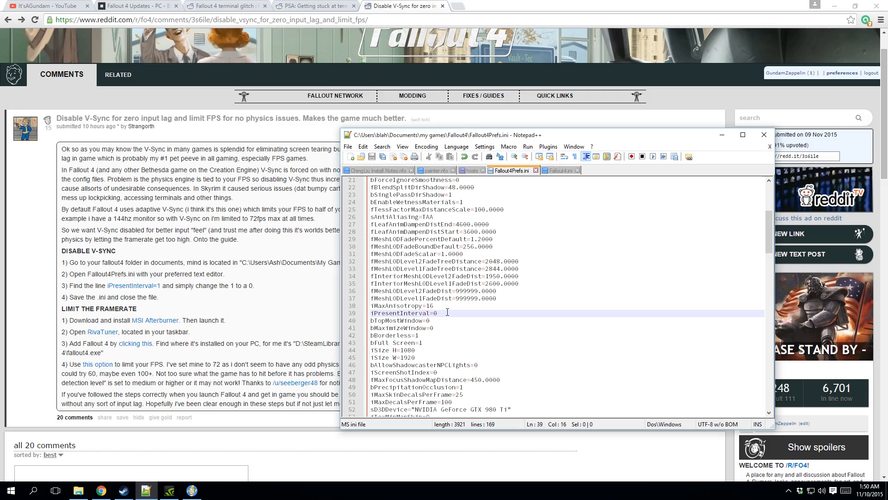
mouse_move(181, 331)
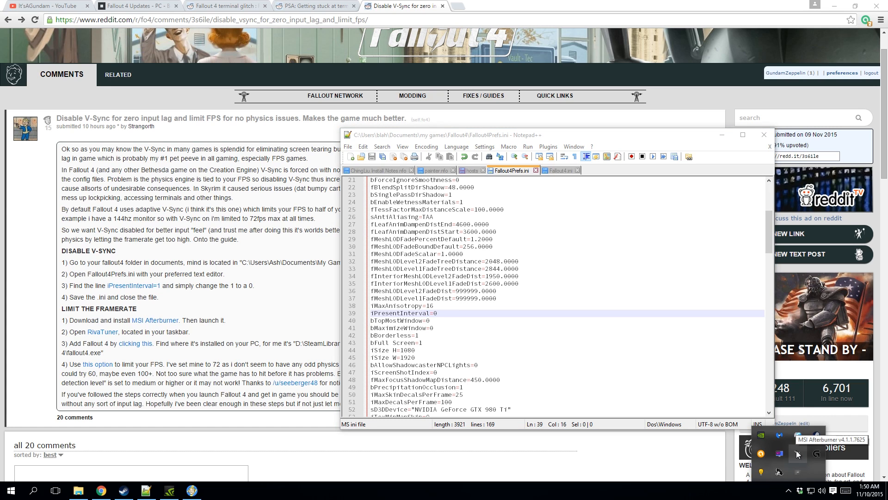
Add Fallout4.exe as a RivaTuner profile for frame rate limiting.
click(779, 454)
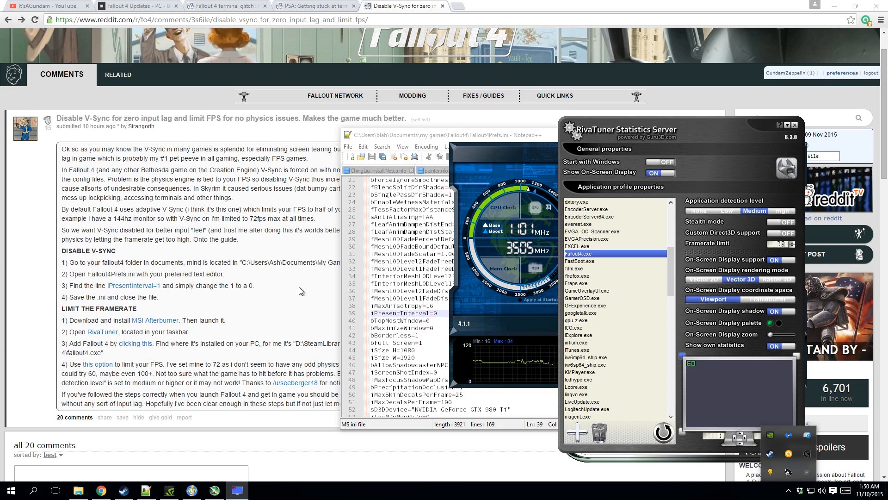
mouse_move(139, 306)
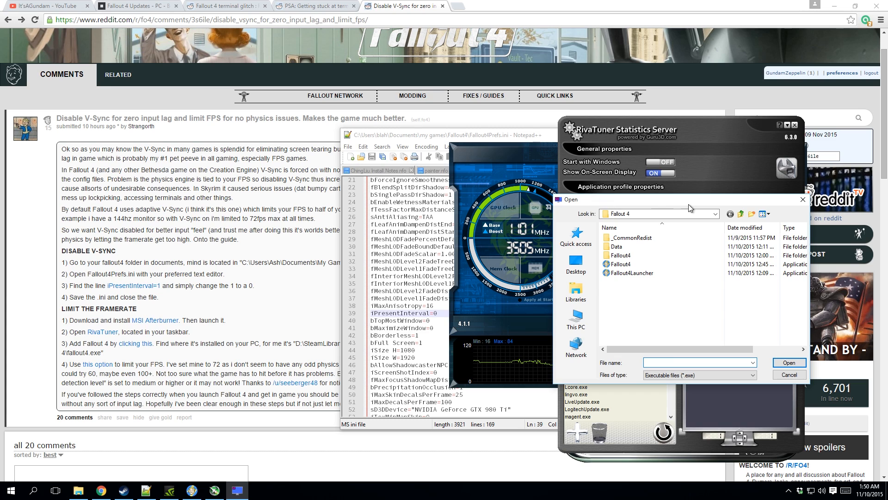
click(627, 264)
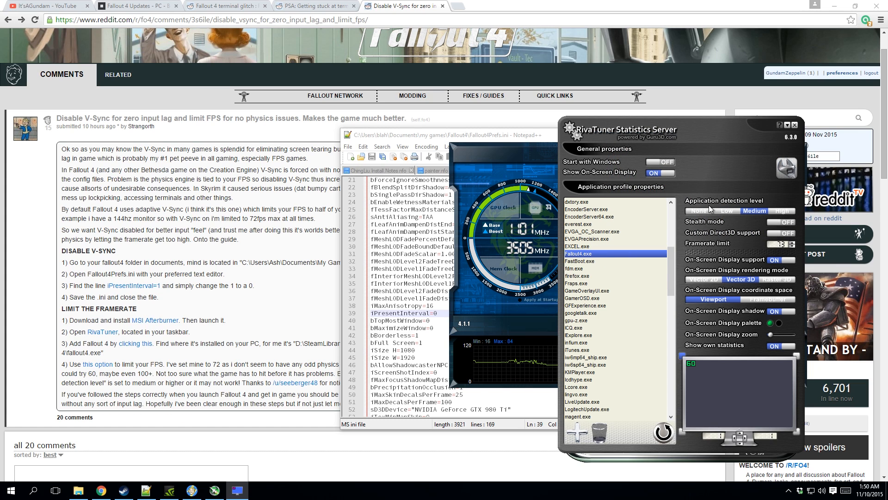
mouse_move(759, 213)
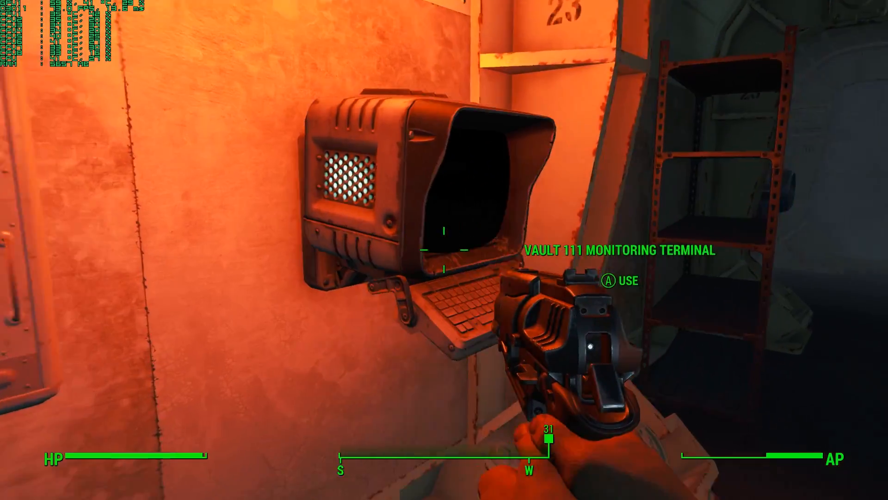
click(608, 281)
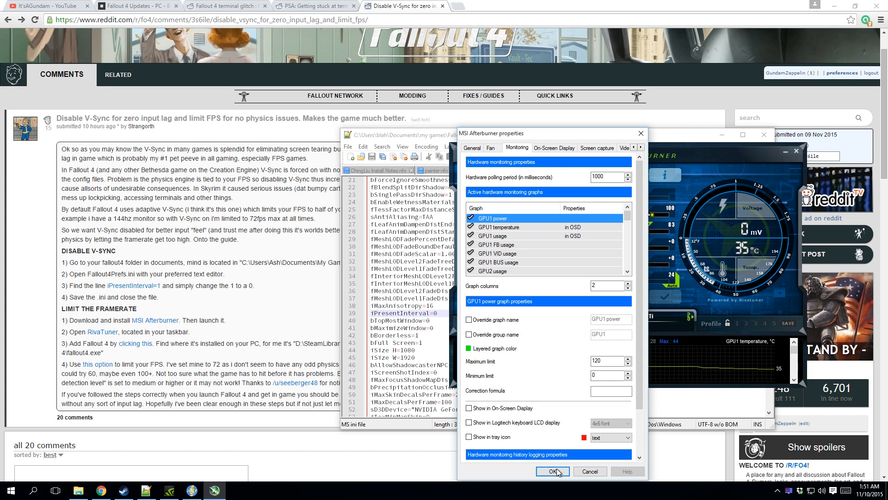
Confirm and close the MSI Afterburner properties with OK.
click(553, 471)
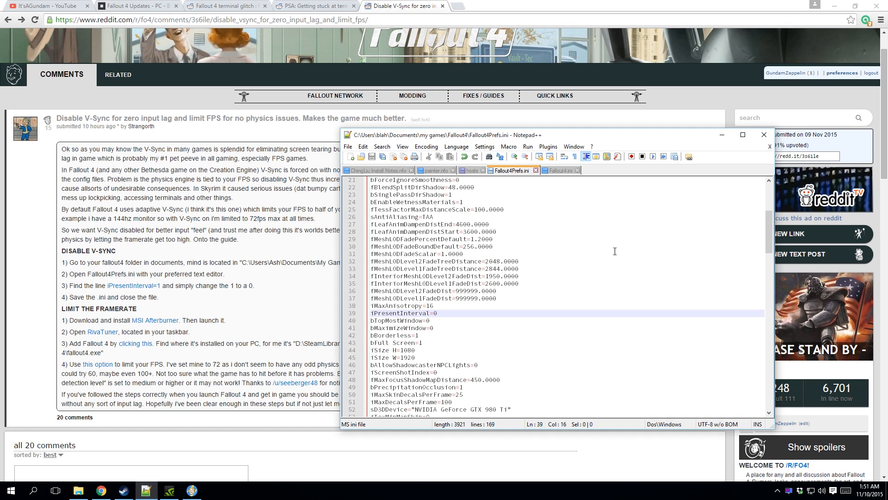
mouse_move(48, 5)
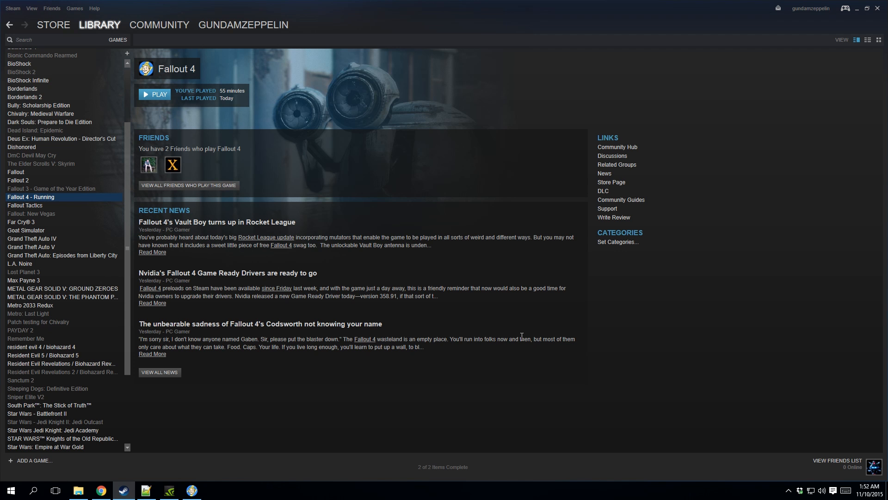
mouse_move(736, 415)
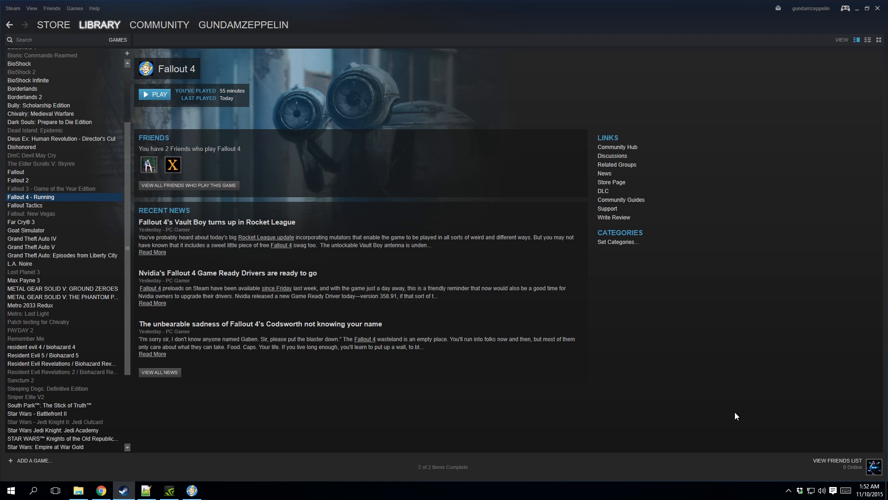
In Fallout 4 properties, select the beta - 1.1.30 Beta Update under Betas.
right_click(31, 197)
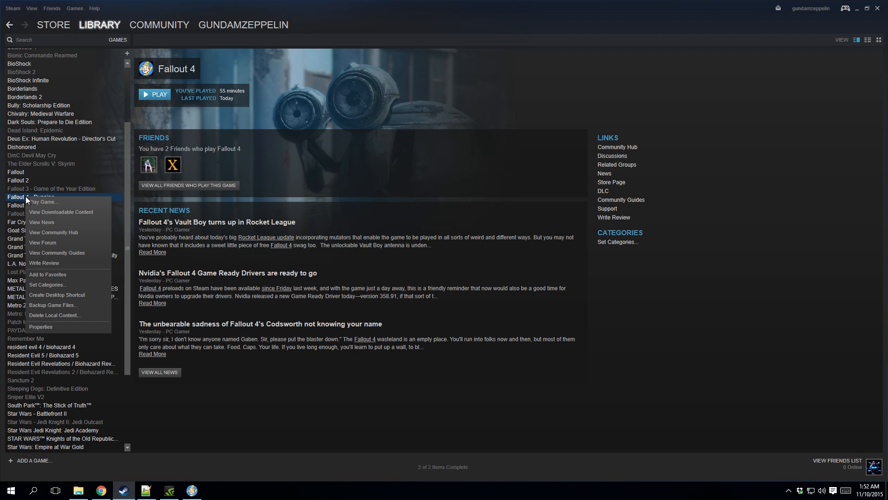
click(40, 327)
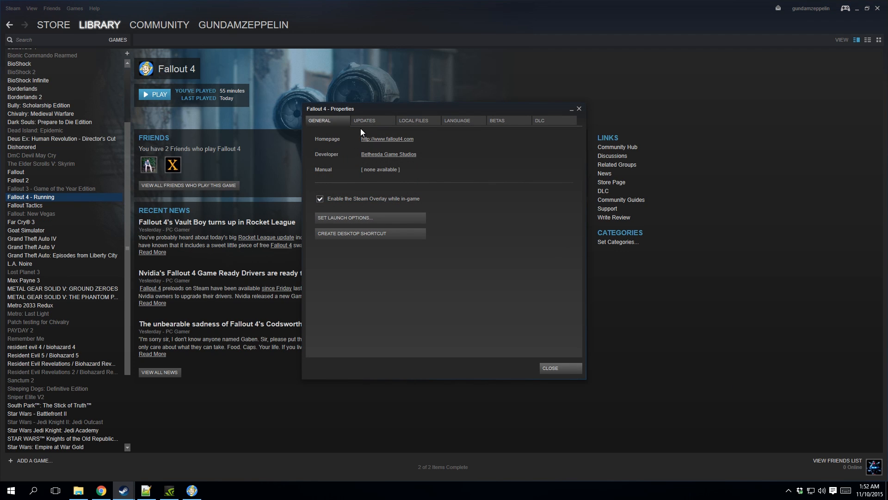
click(456, 121)
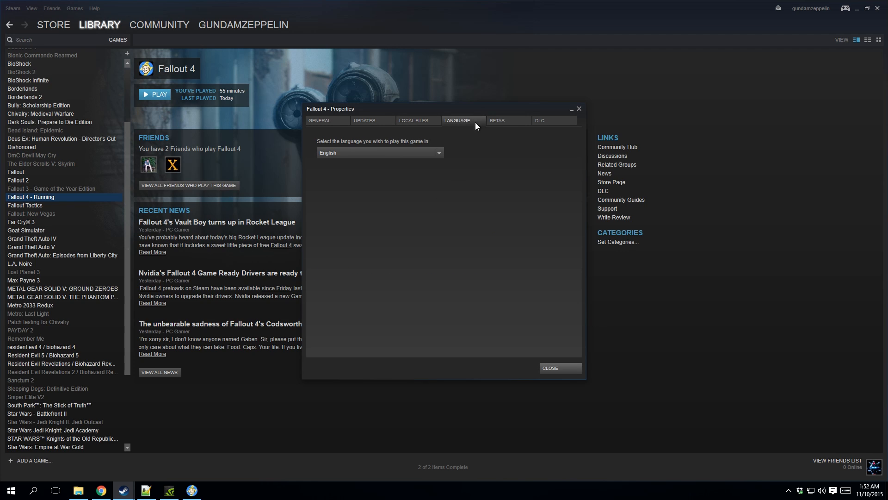
click(497, 120)
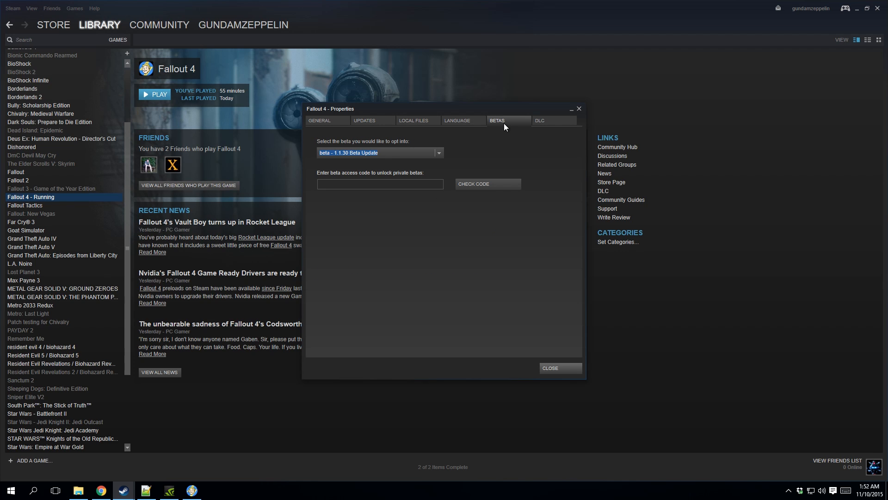
mouse_move(382, 159)
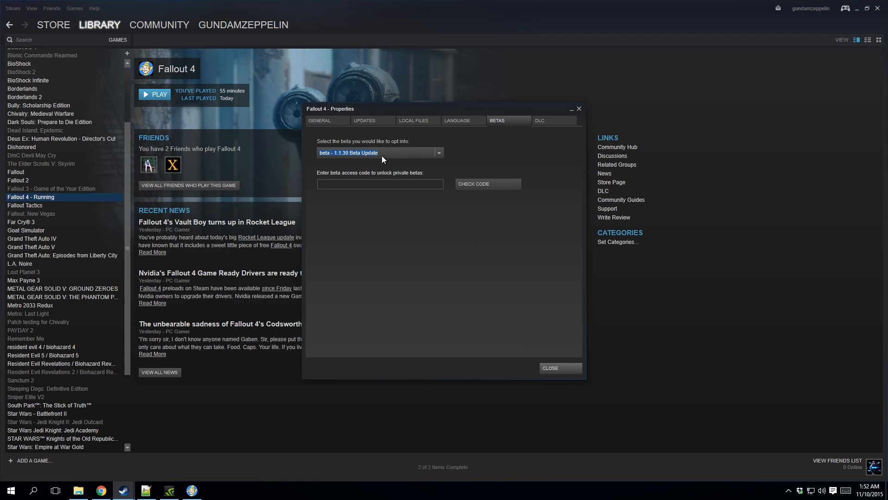
mouse_move(403, 158)
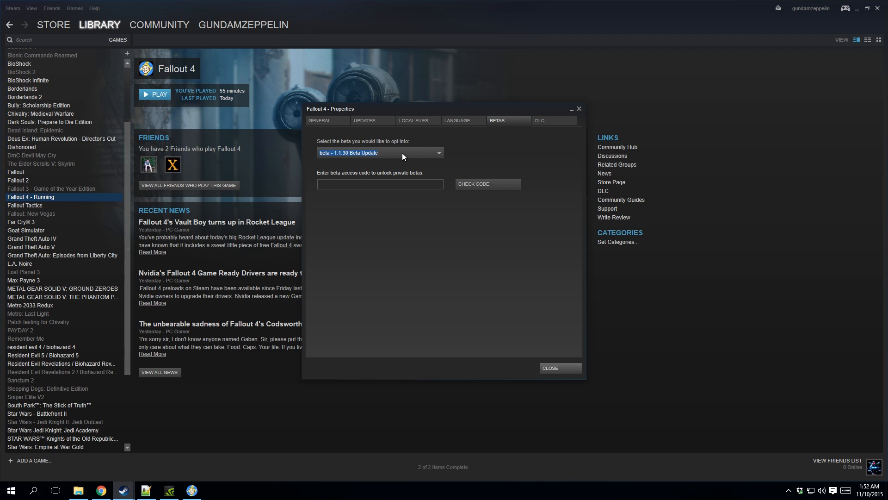
click(549, 368)
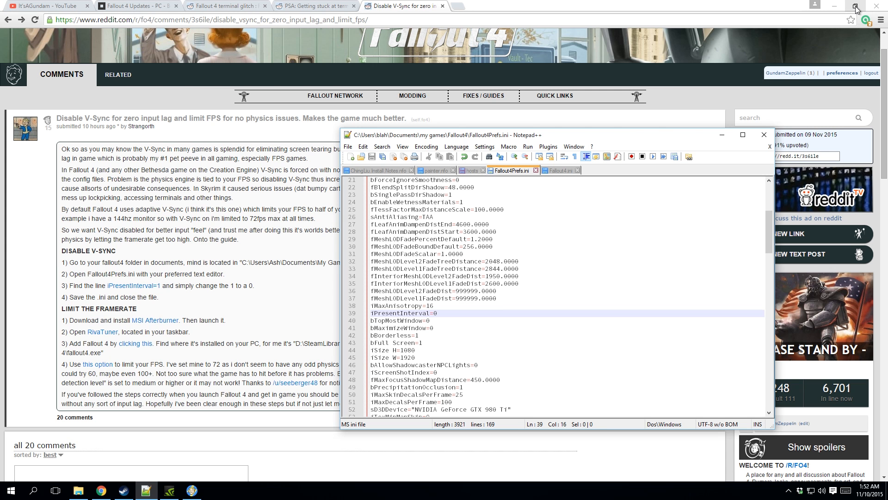
mouse_move(857, 9)
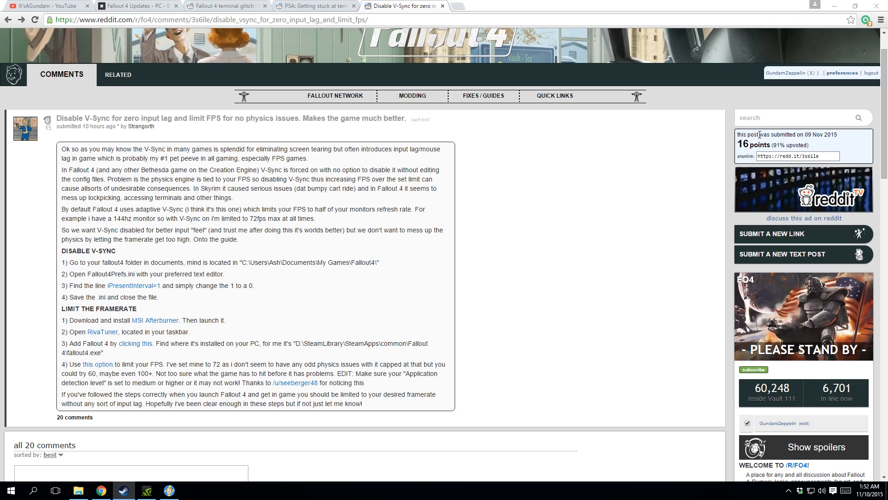
mouse_move(40, 5)
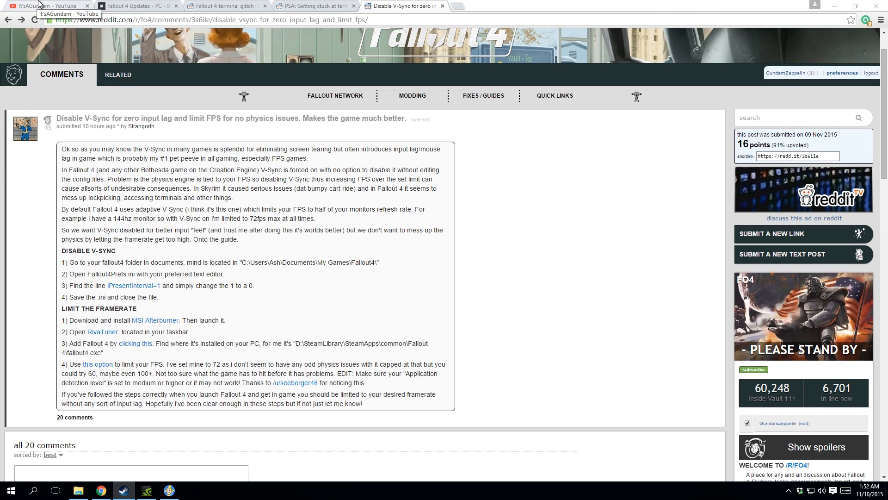